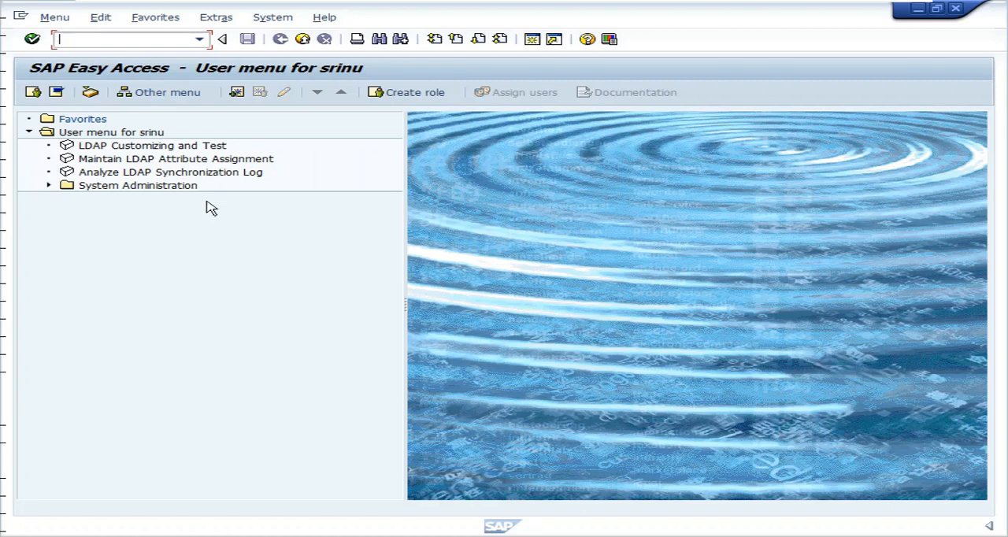
mouse_move(287, 377)
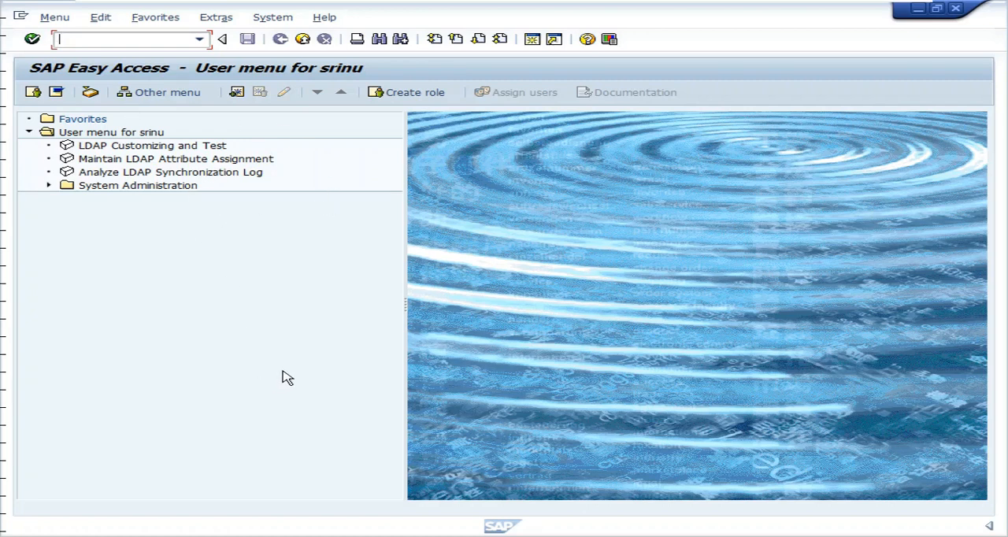
Open the BSD import queue with transaction STMS_IMPORT
type("D")
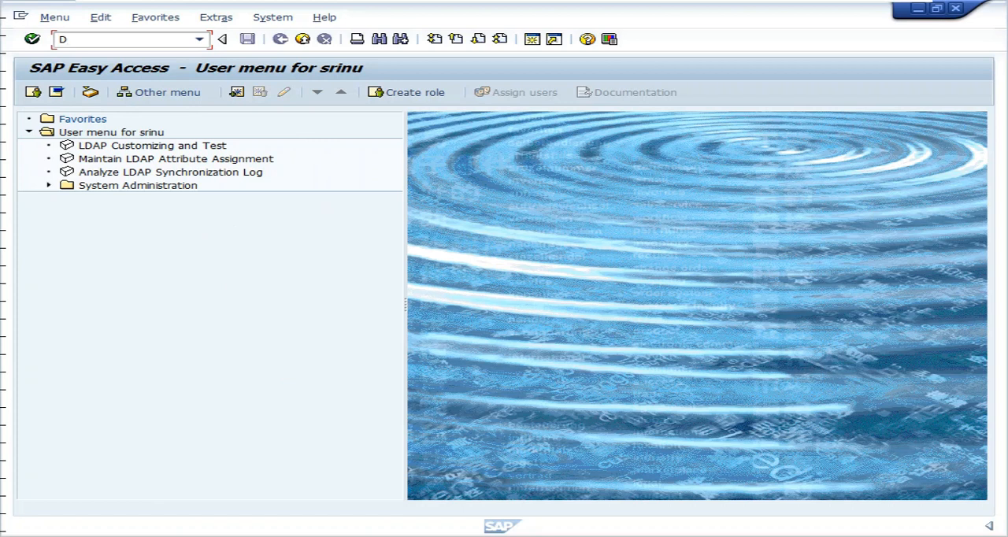
type("S")
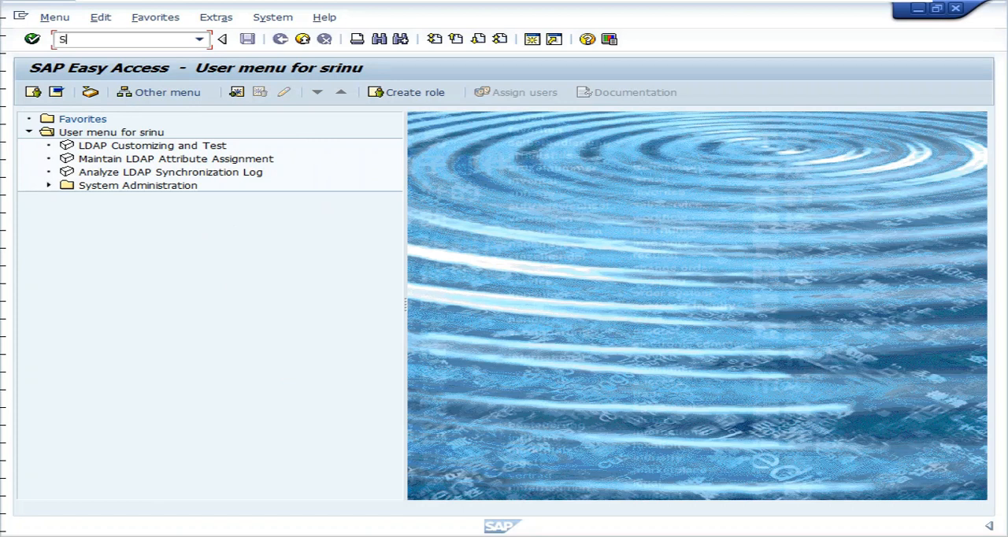
type("STMS_IMP")
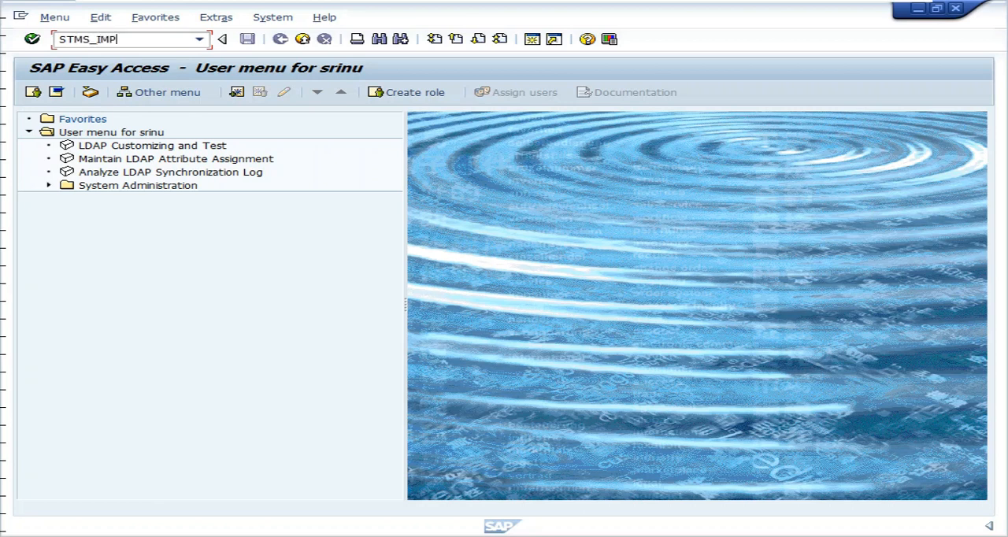
type("ORT")
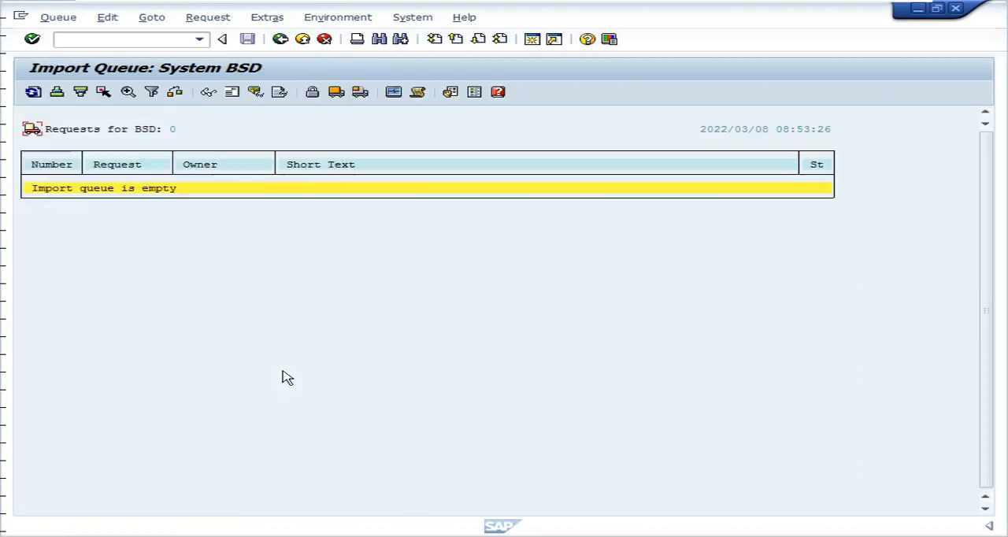
mouse_move(271, 329)
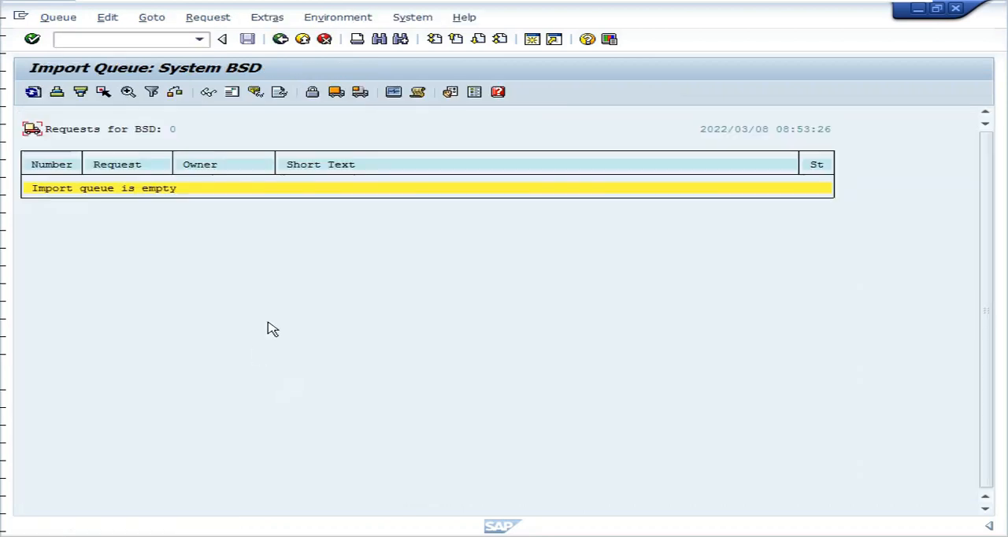
mouse_move(220, 216)
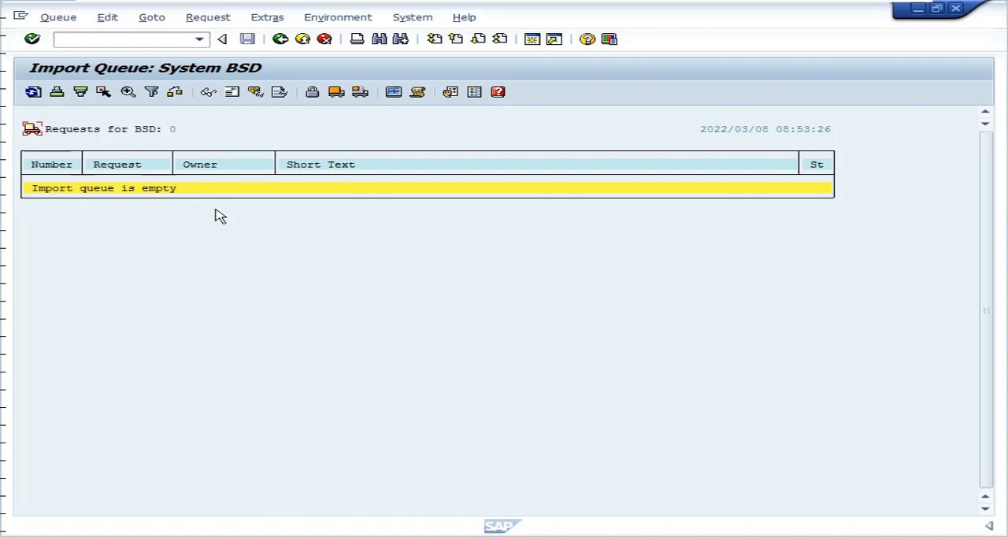
mouse_move(267, 17)
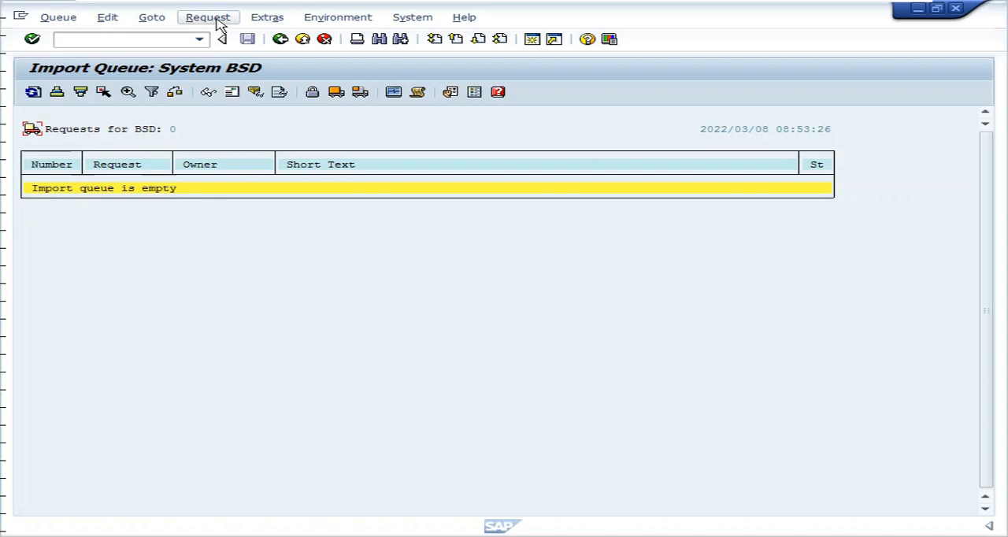
Open the Add Transport Request to Import Queue form via Extras > Other Requests > Add
left_click(207, 16)
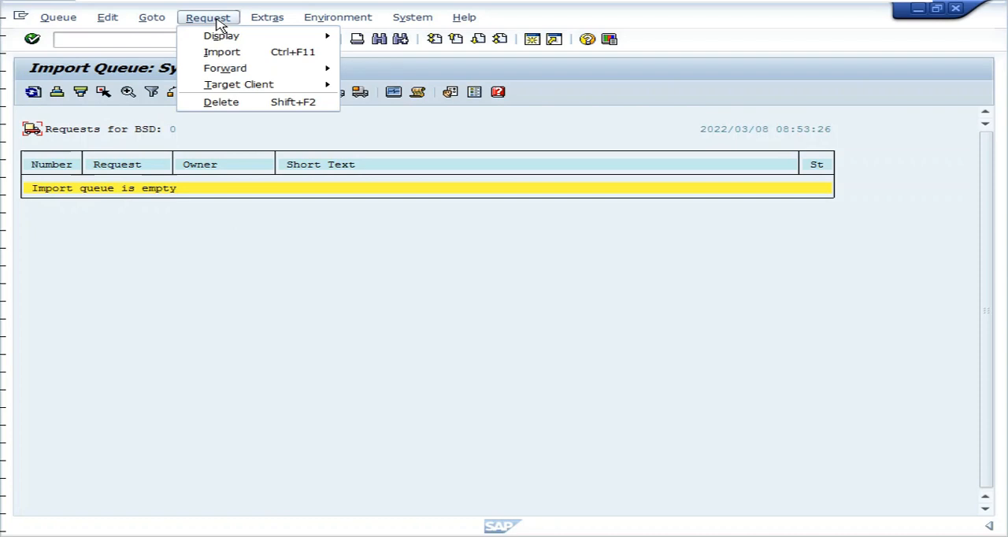
left_click(267, 17)
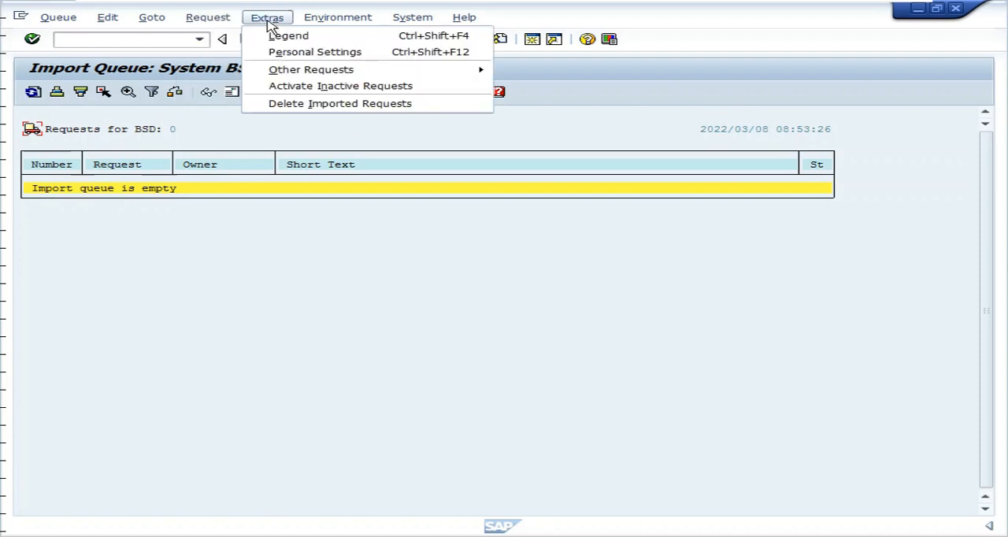
mouse_move(310, 70)
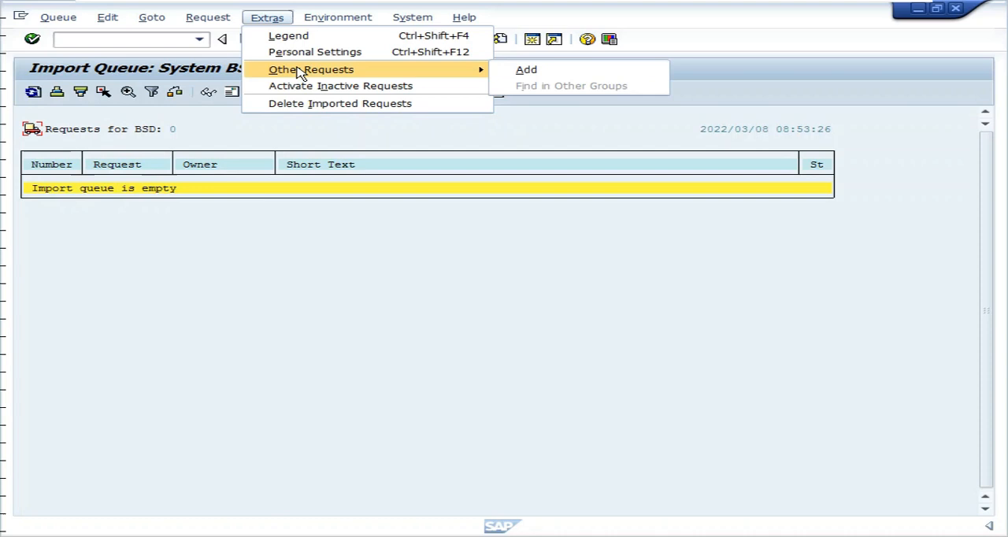
mouse_move(526, 70)
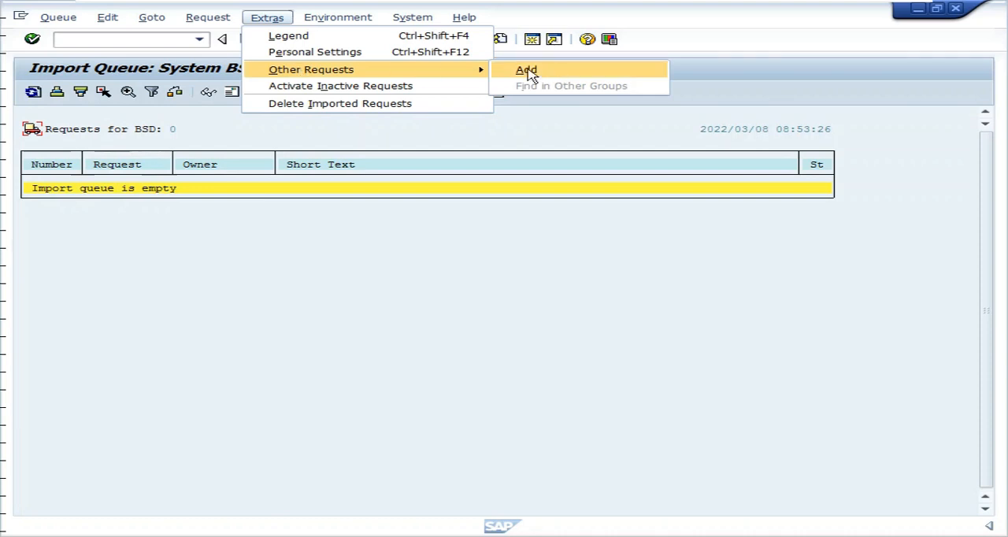
left_click(525, 69)
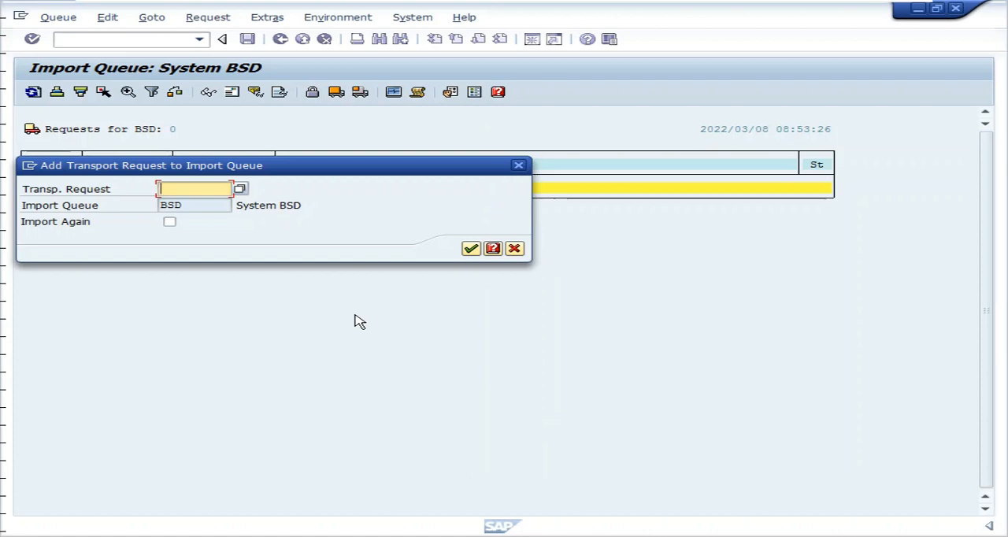
Add request BSDK900008 to the BSD import queue and confirm
type("BSDK900008")
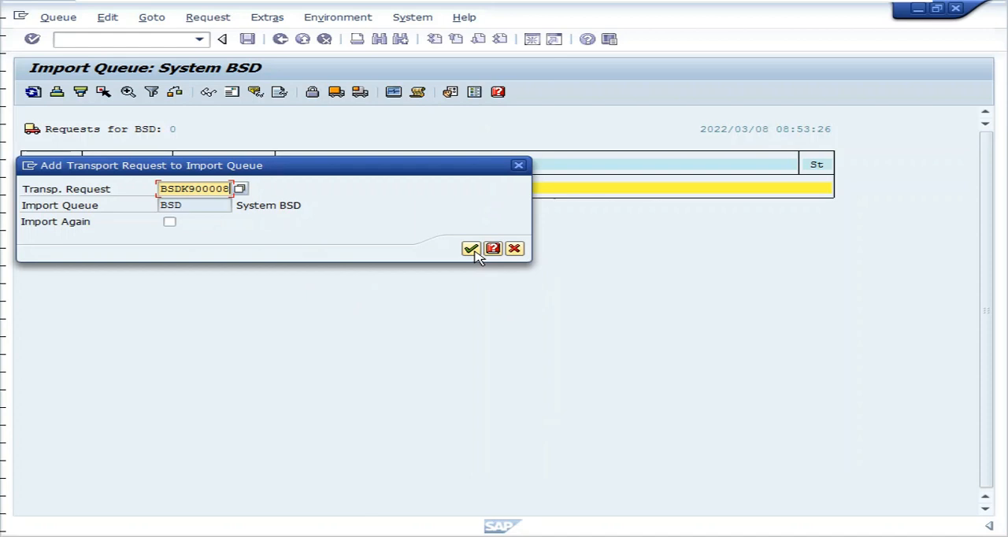
mouse_move(470, 248)
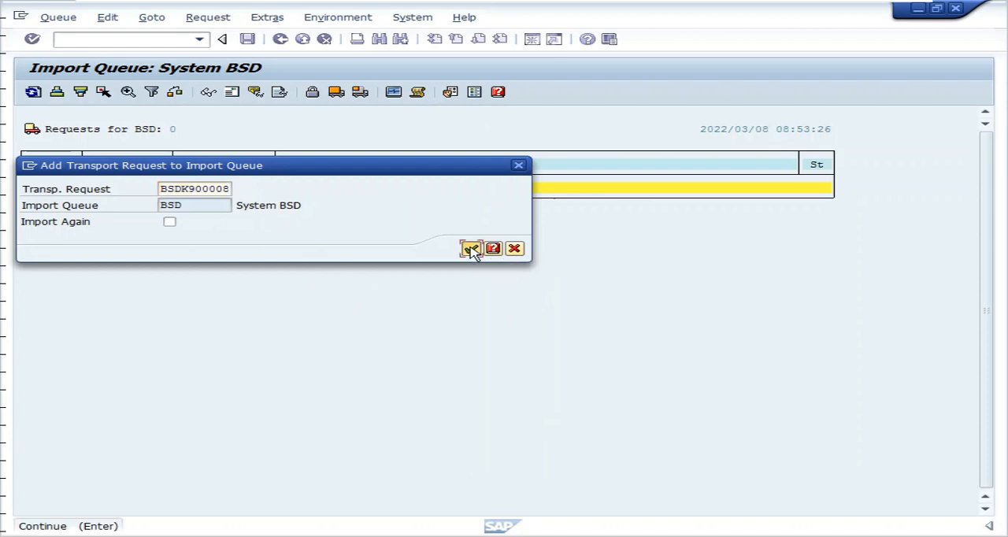
left_click(471, 249)
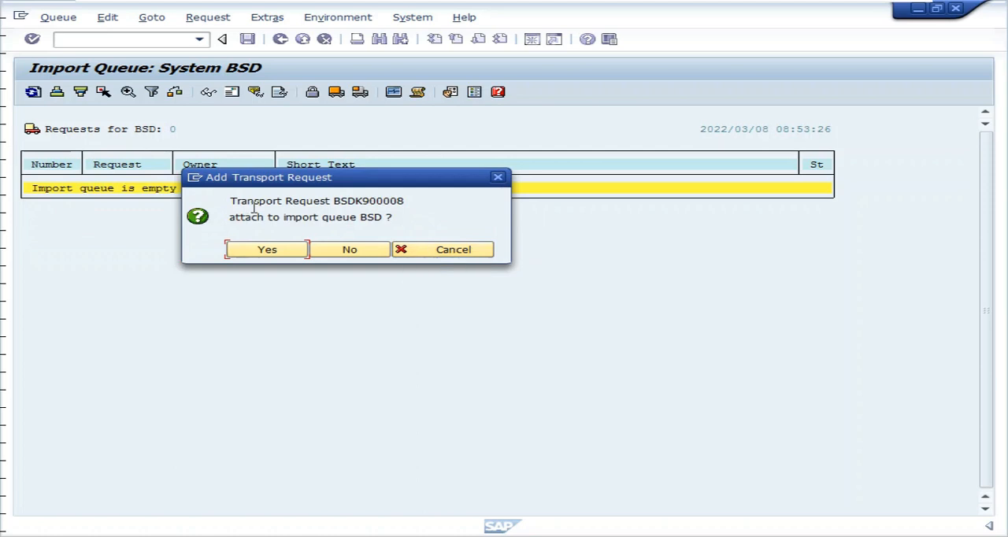
mouse_move(321, 238)
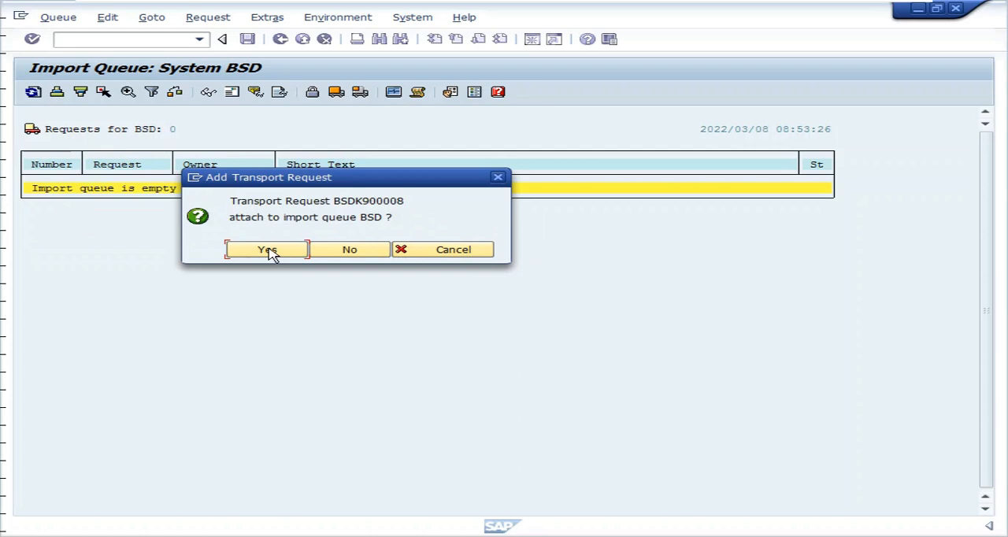
left_click(267, 249)
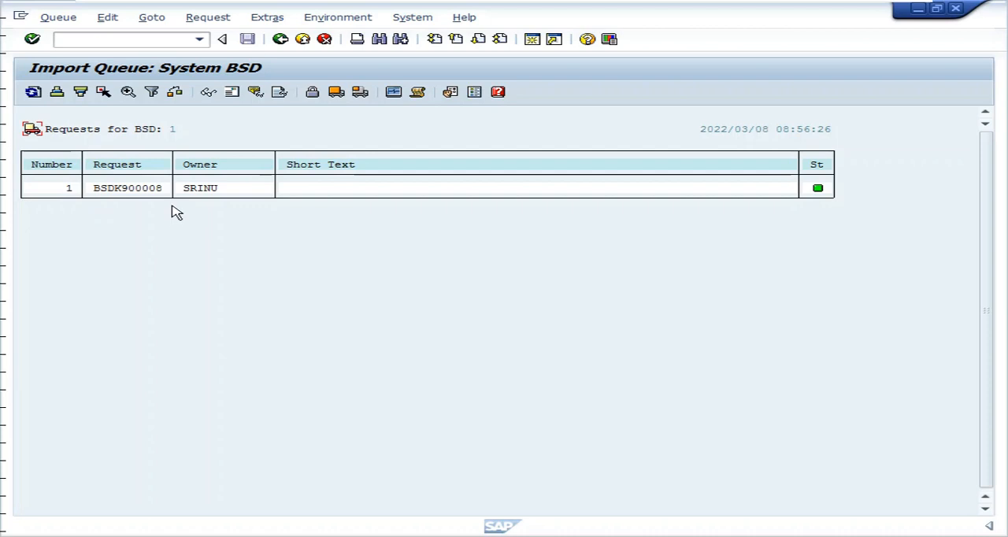
mouse_move(613, 227)
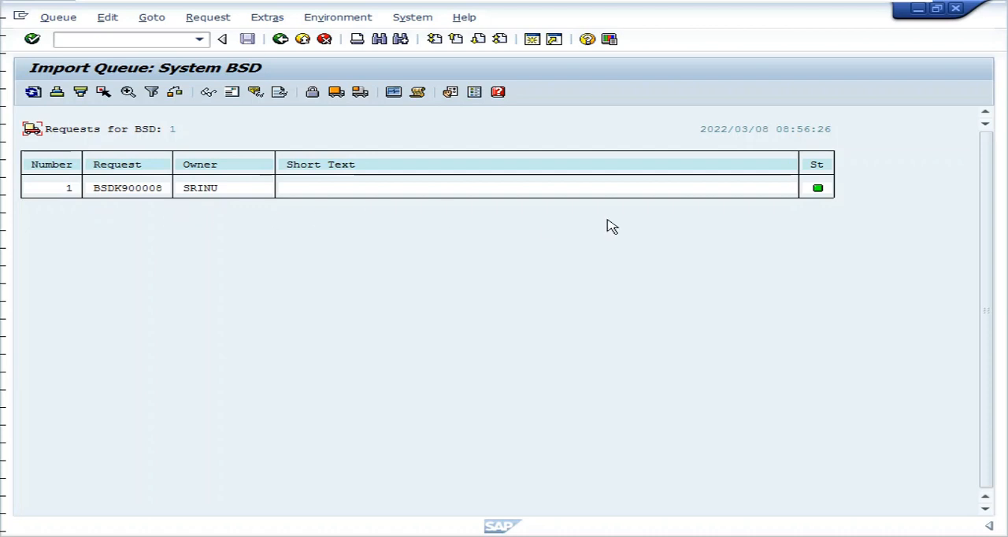
mouse_move(127, 195)
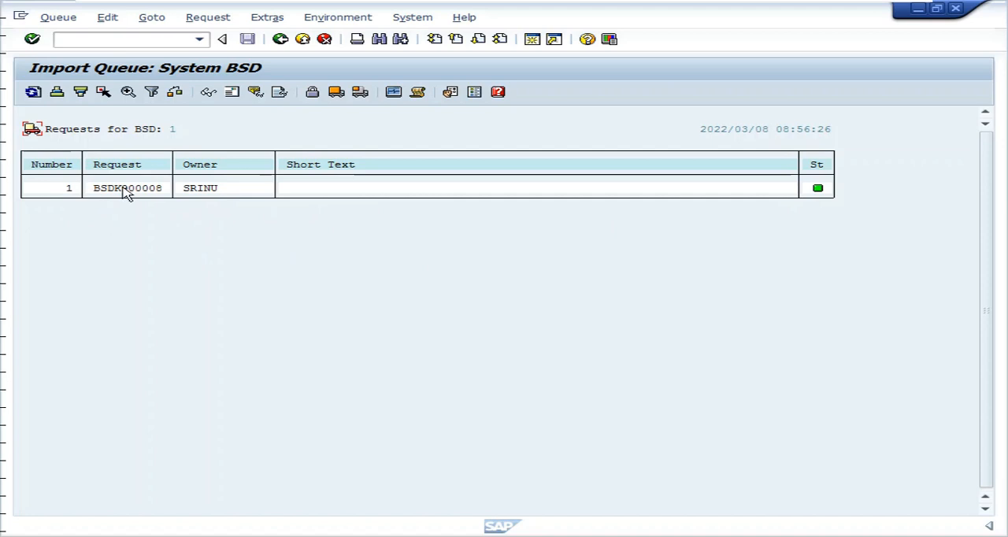
Select BSDK900008 in the queue and open its Import Request dialog
left_click(127, 188)
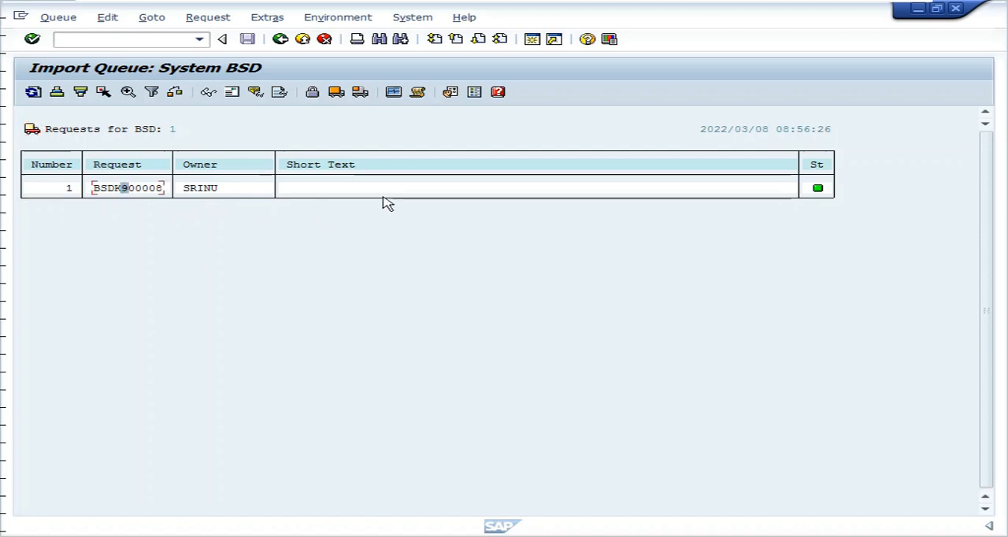
mouse_move(58, 17)
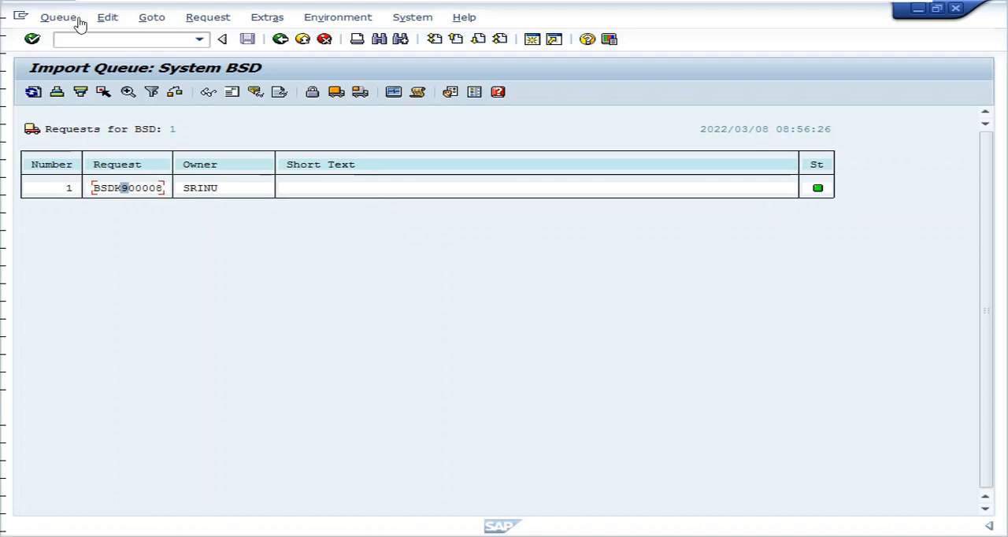
mouse_move(359, 92)
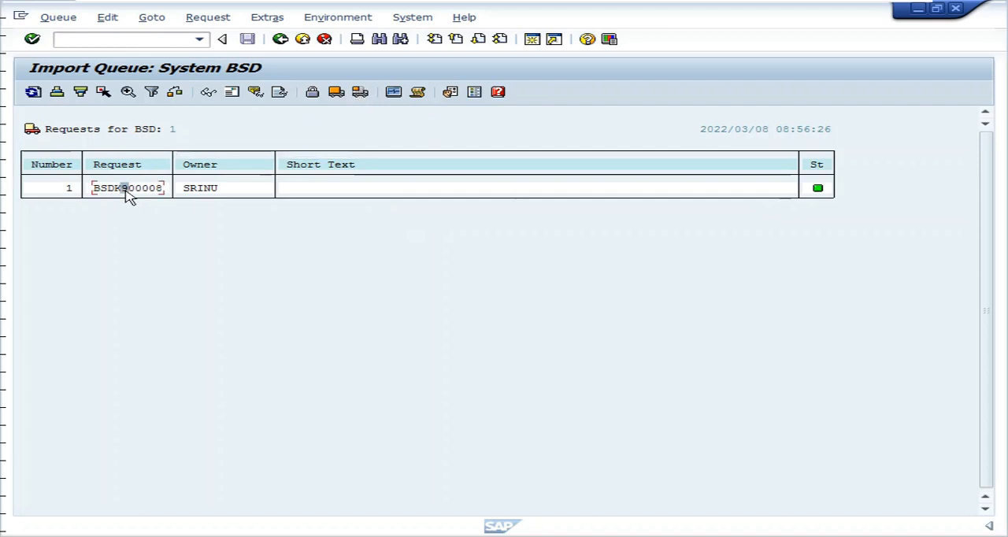
mouse_move(360, 92)
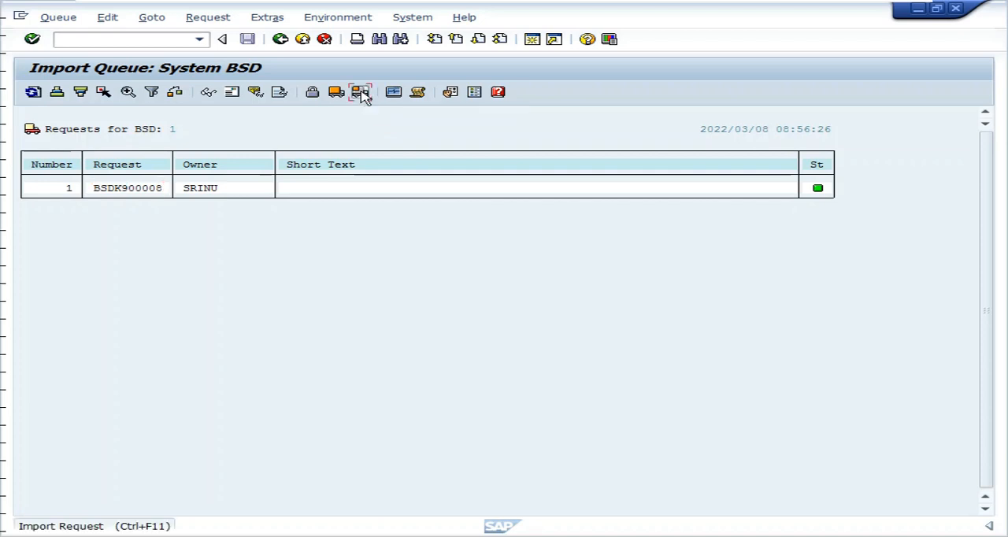
left_click(361, 92)
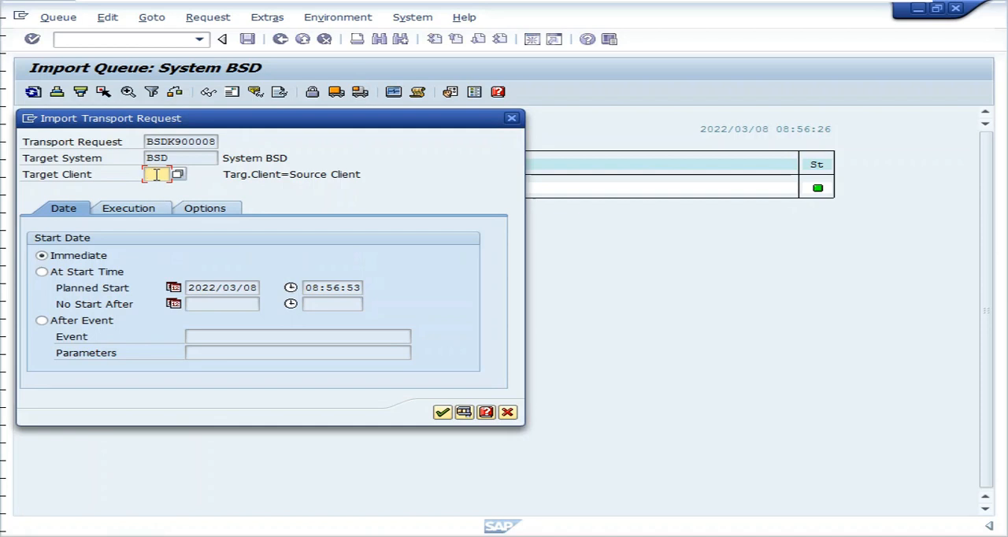
mouse_move(337, 276)
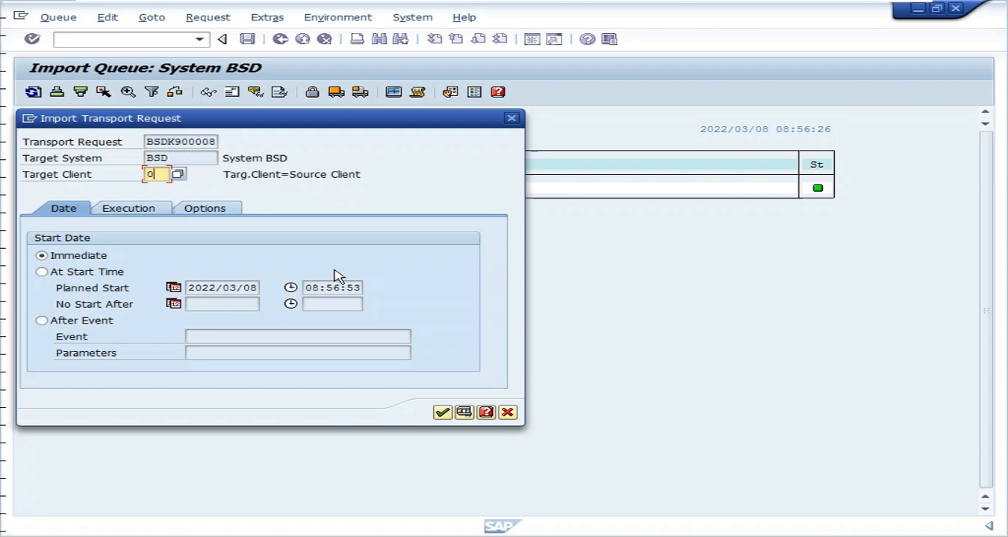
Set target client 001 with immediate start and asynchronous execution
type("01")
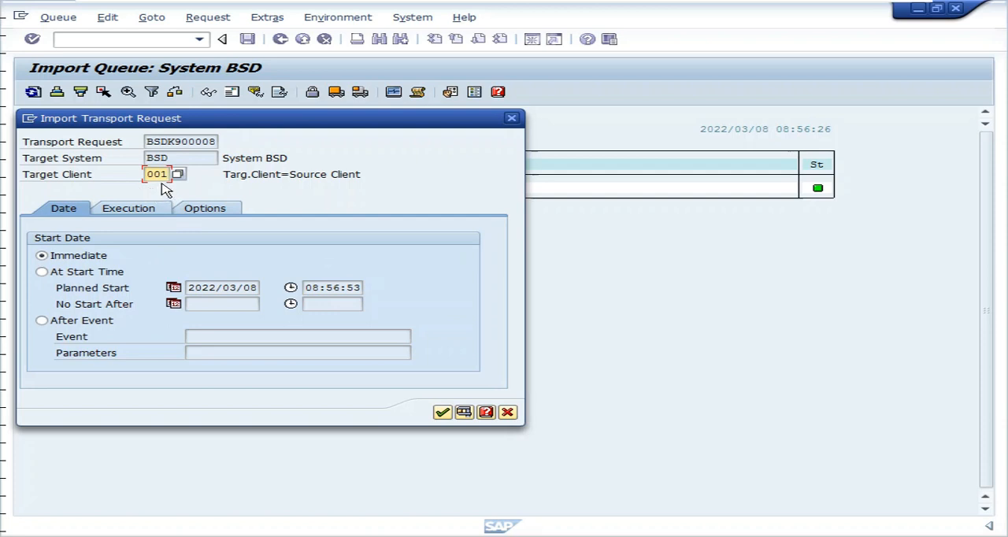
mouse_move(175, 189)
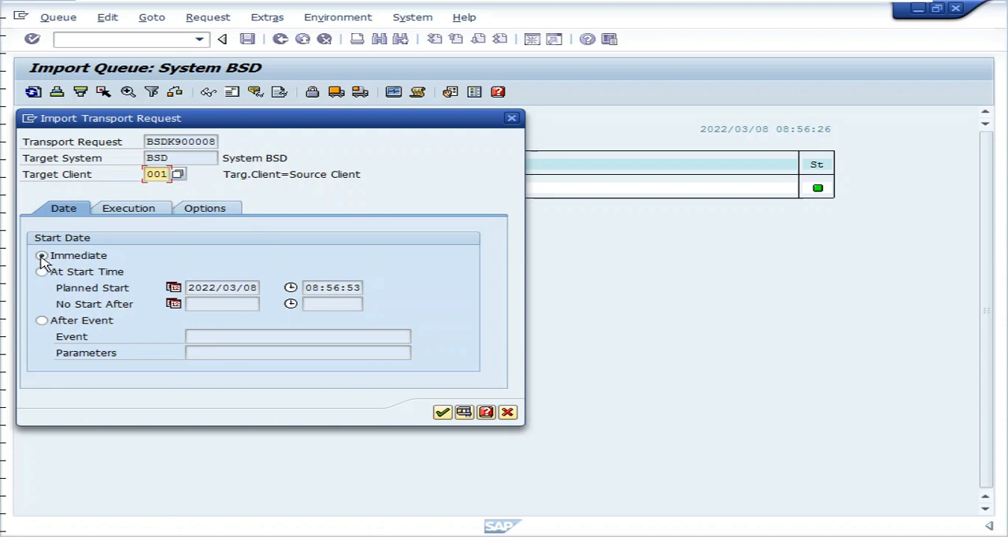
left_click(42, 256)
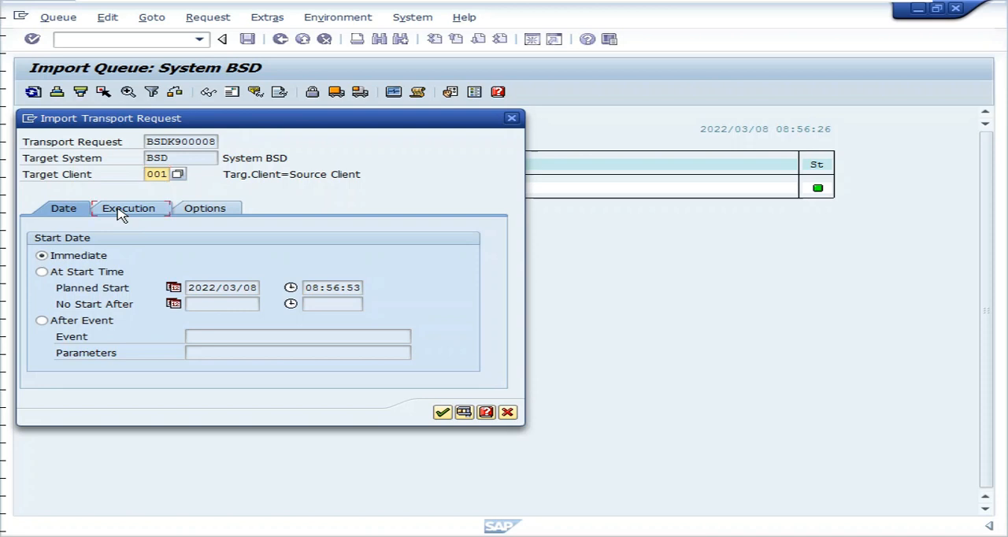
left_click(127, 208)
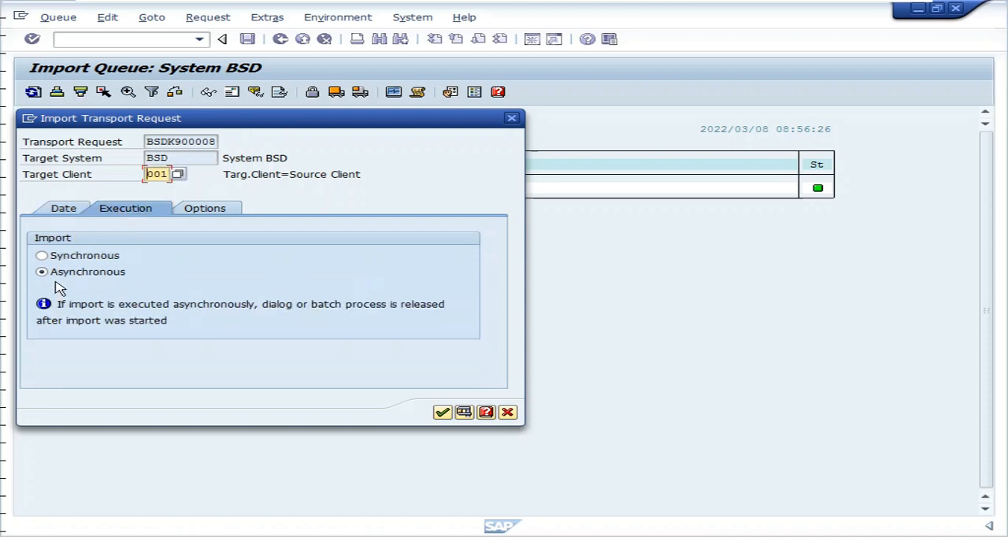
mouse_move(269, 243)
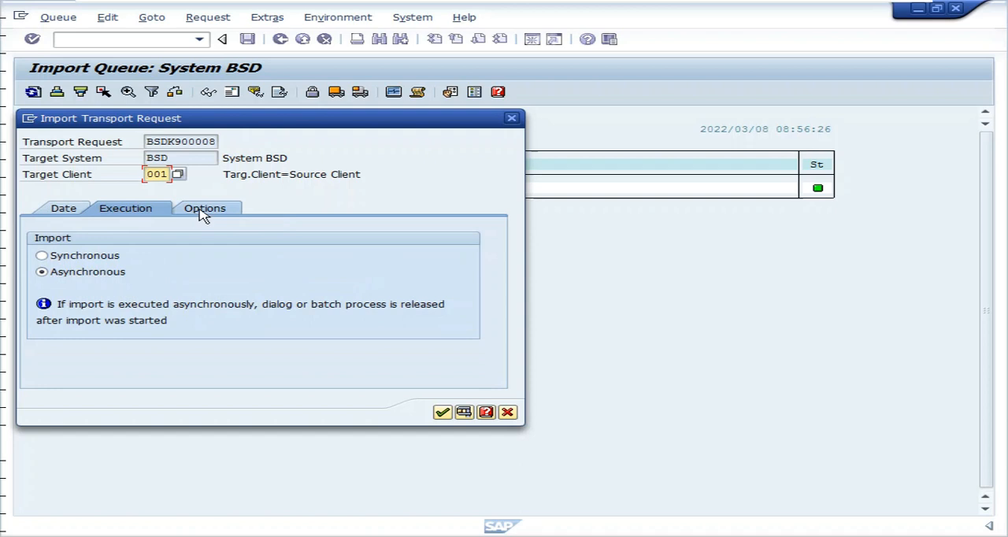
left_click(201, 208)
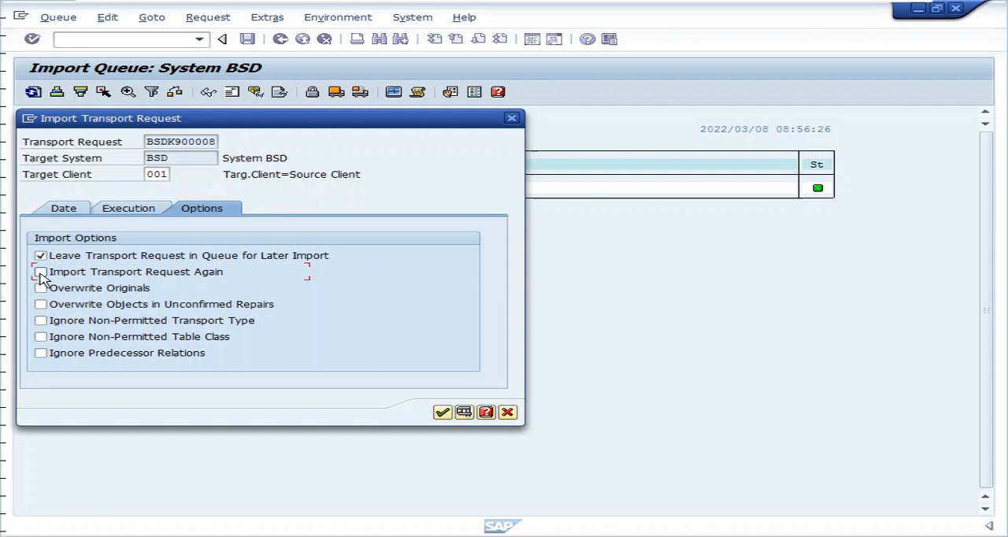
Enable Import Transport Request Again and the overwrite options, then continue
left_click(40, 272)
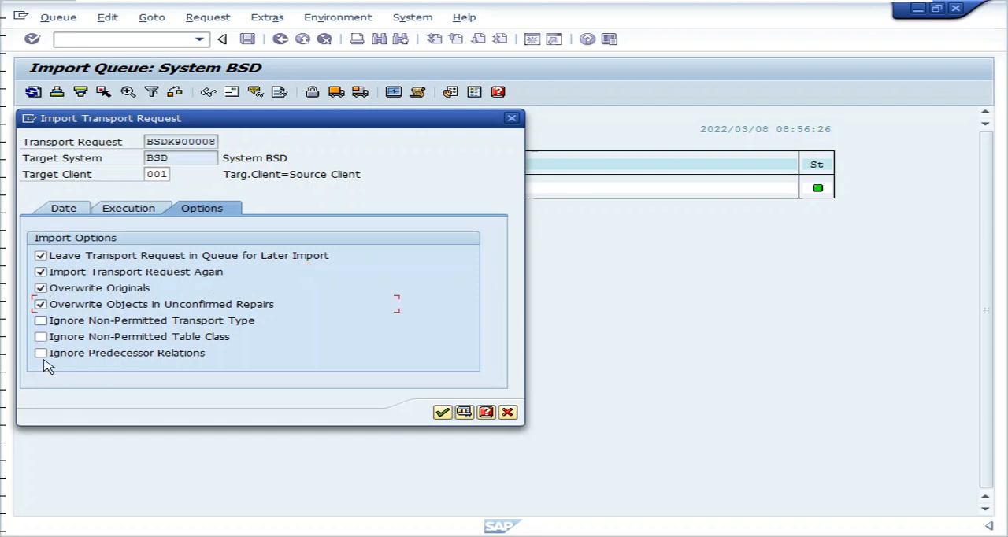
mouse_move(263, 351)
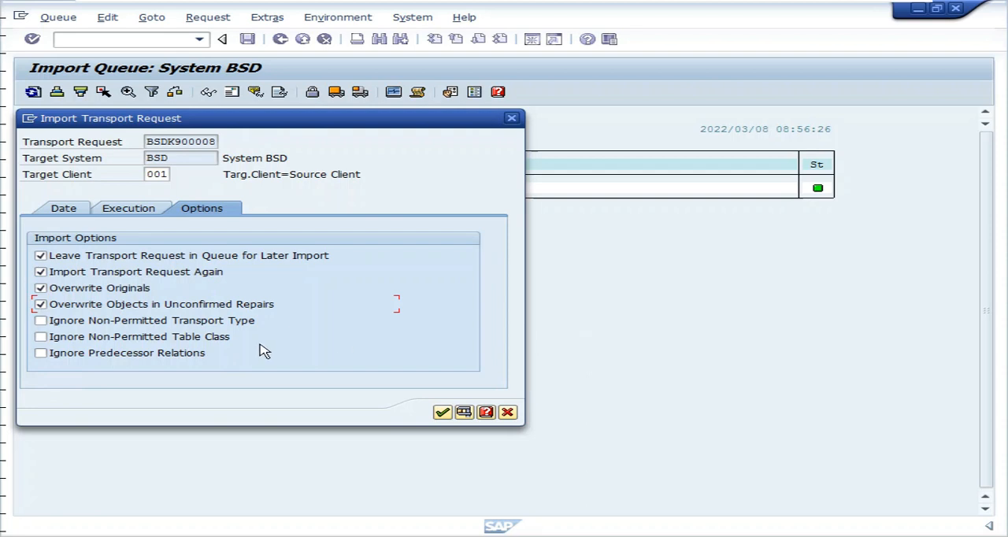
mouse_move(96, 374)
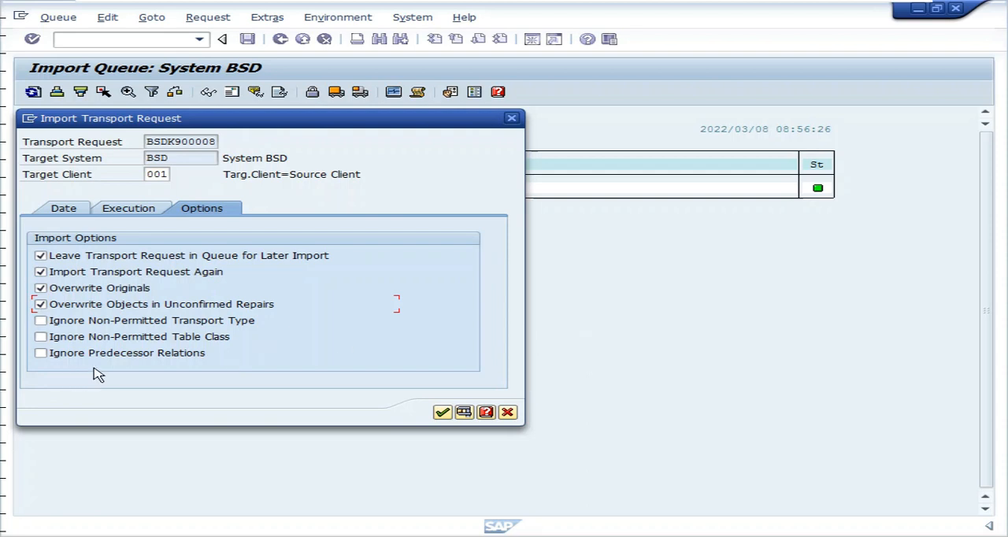
mouse_move(498, 431)
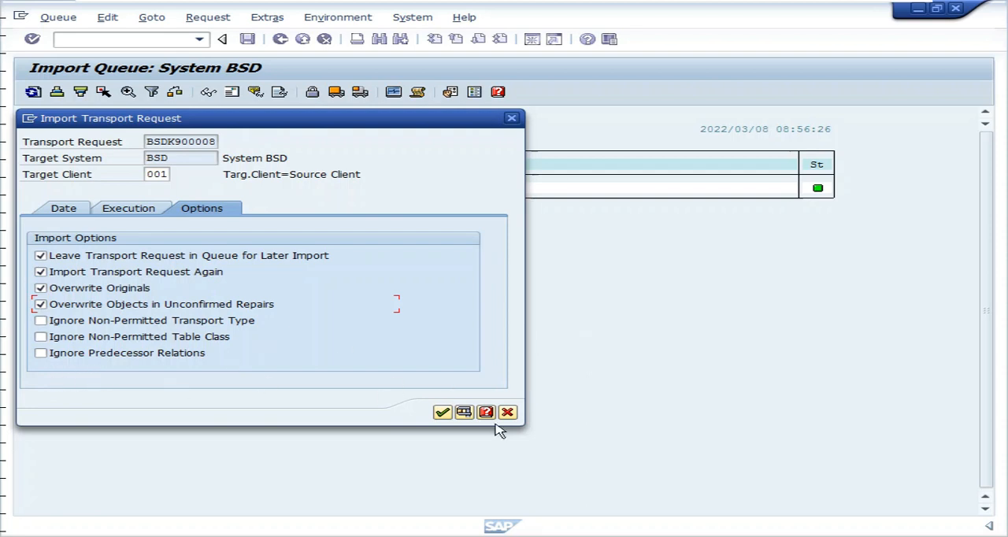
mouse_move(443, 412)
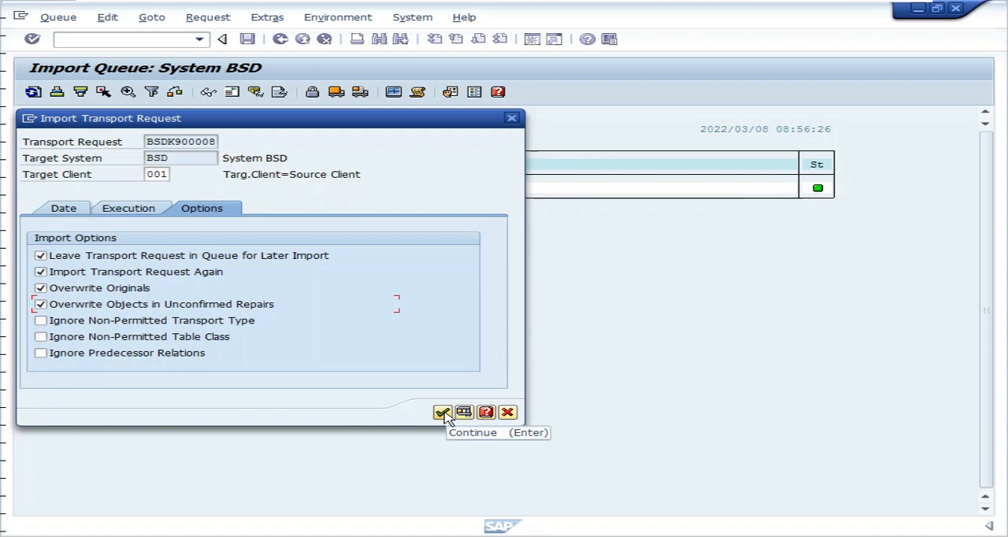
mouse_move(464, 412)
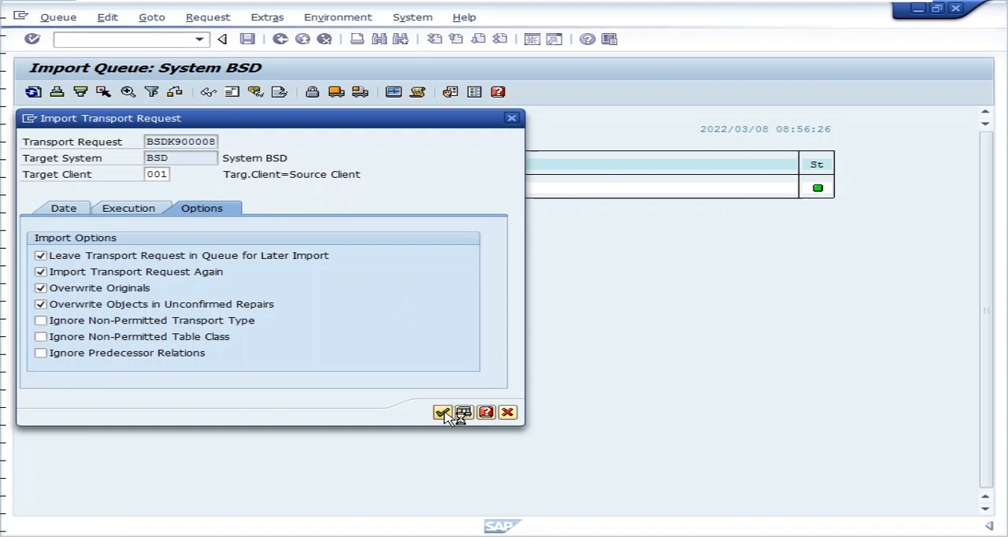
left_click(442, 412)
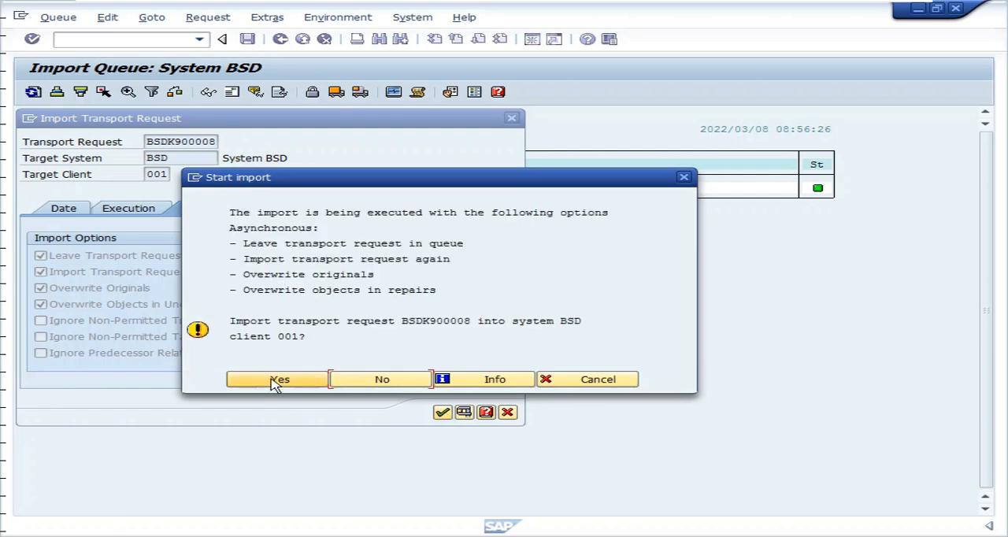
mouse_move(280, 379)
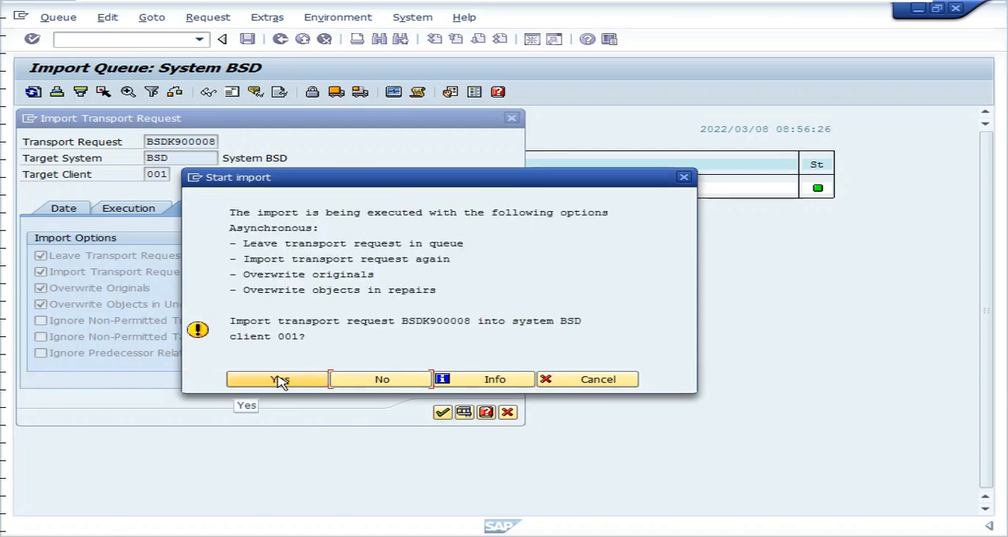
mouse_move(356, 316)
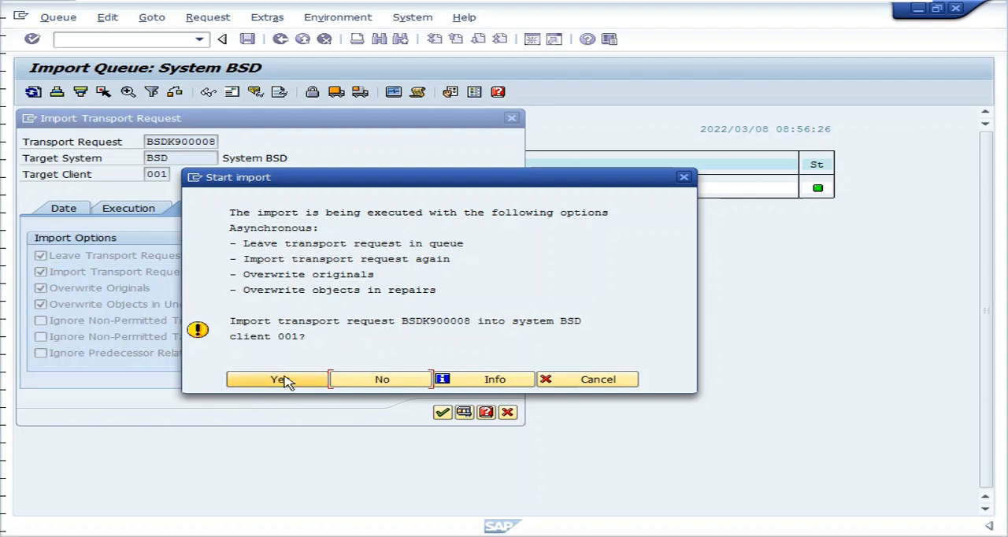
Confirm the start of importing BSDK900008 into client 001
left_click(276, 379)
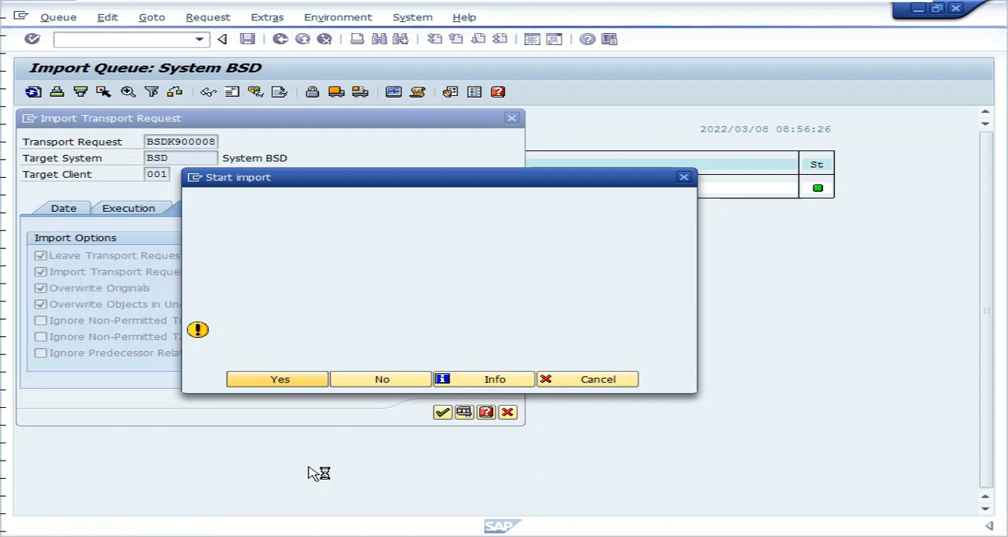
left_click(279, 379)
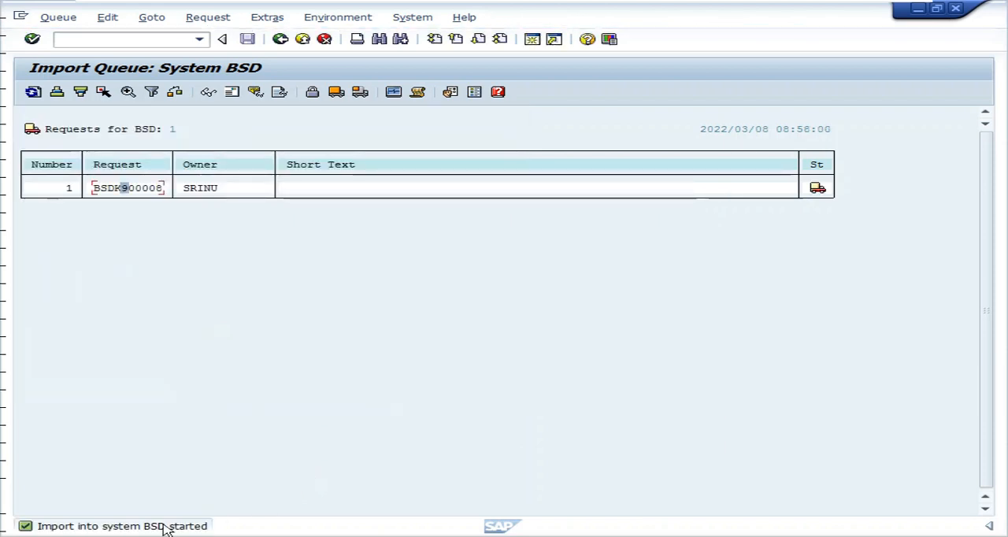